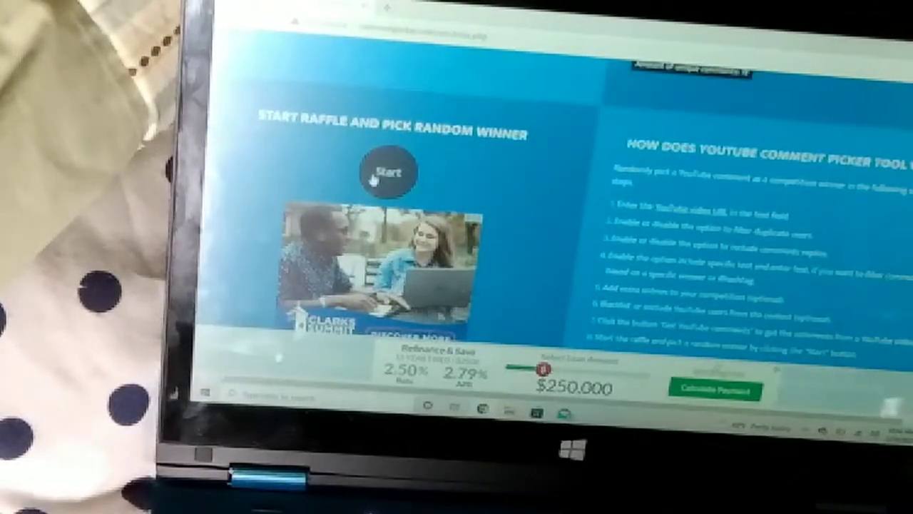
Step: Start the raffle to draw a random winning commenter from the video's comments
click(389, 172)
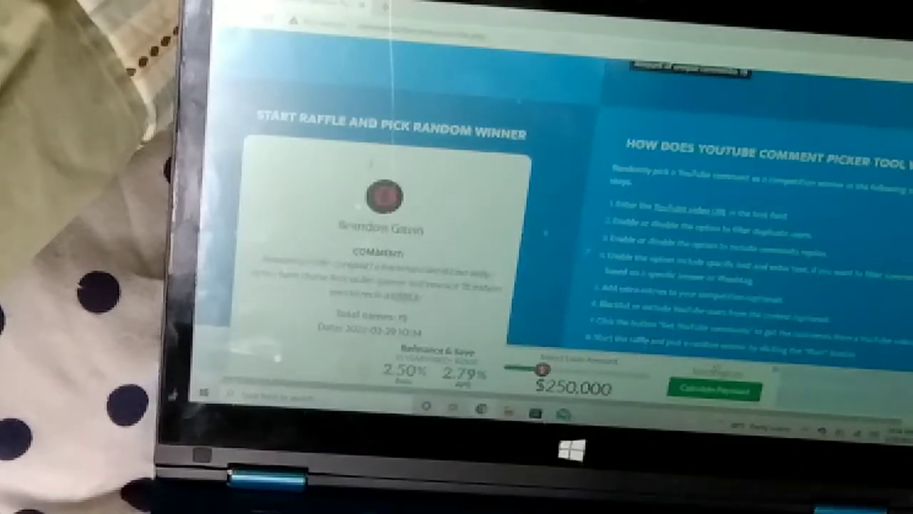